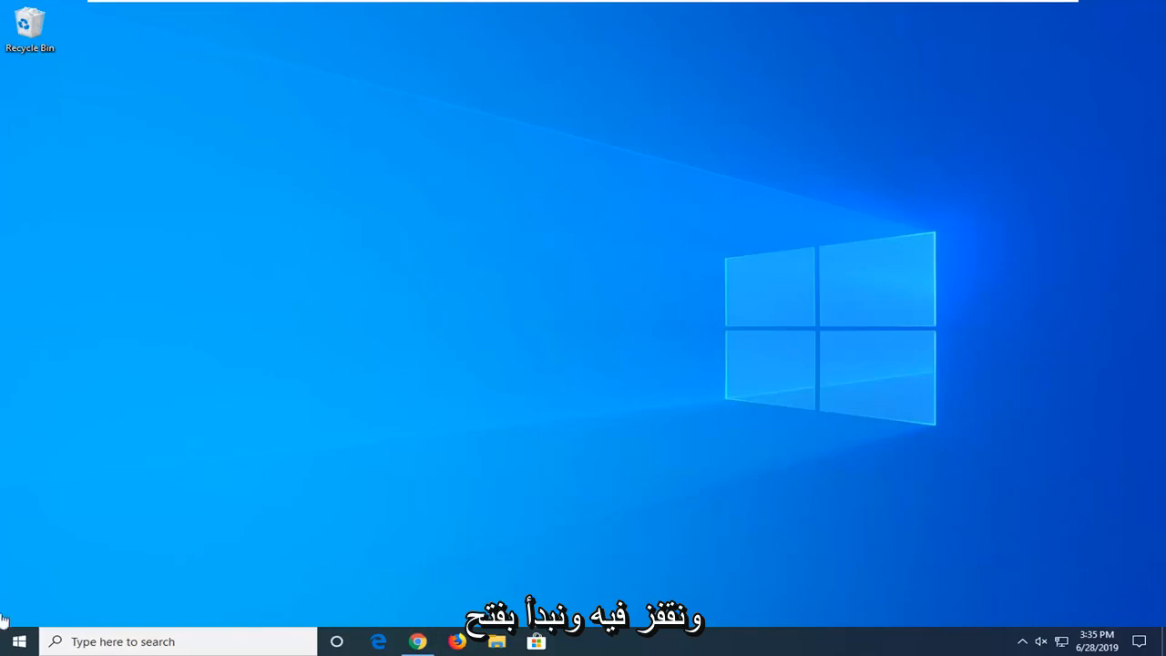
# Launch Device Manager by searching 'device manager' from the Start menu
pyautogui.click(19, 641)
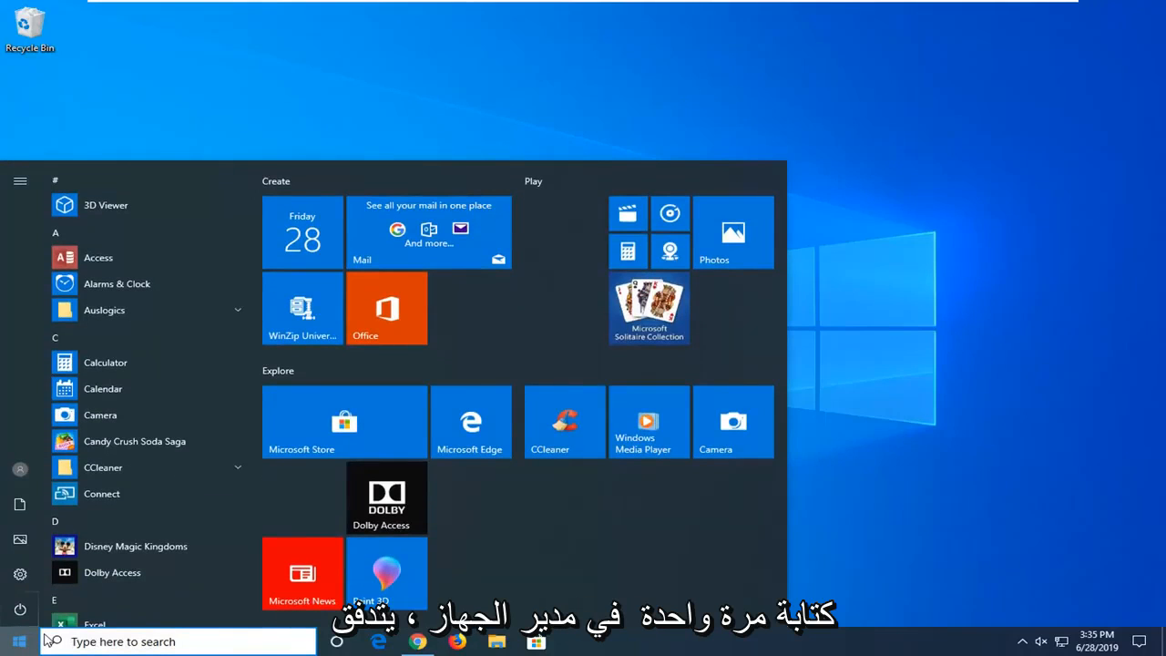
pyautogui.write('device manager')
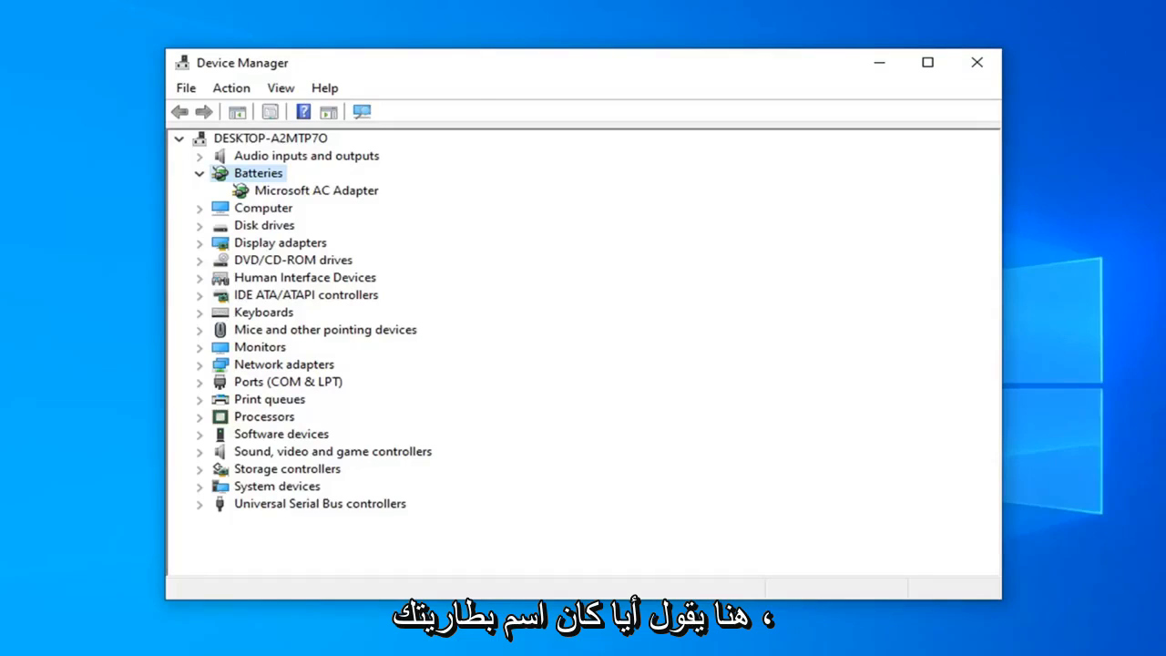
# Select Microsoft AC Adapter under the Batteries category
pyautogui.click(317, 189)
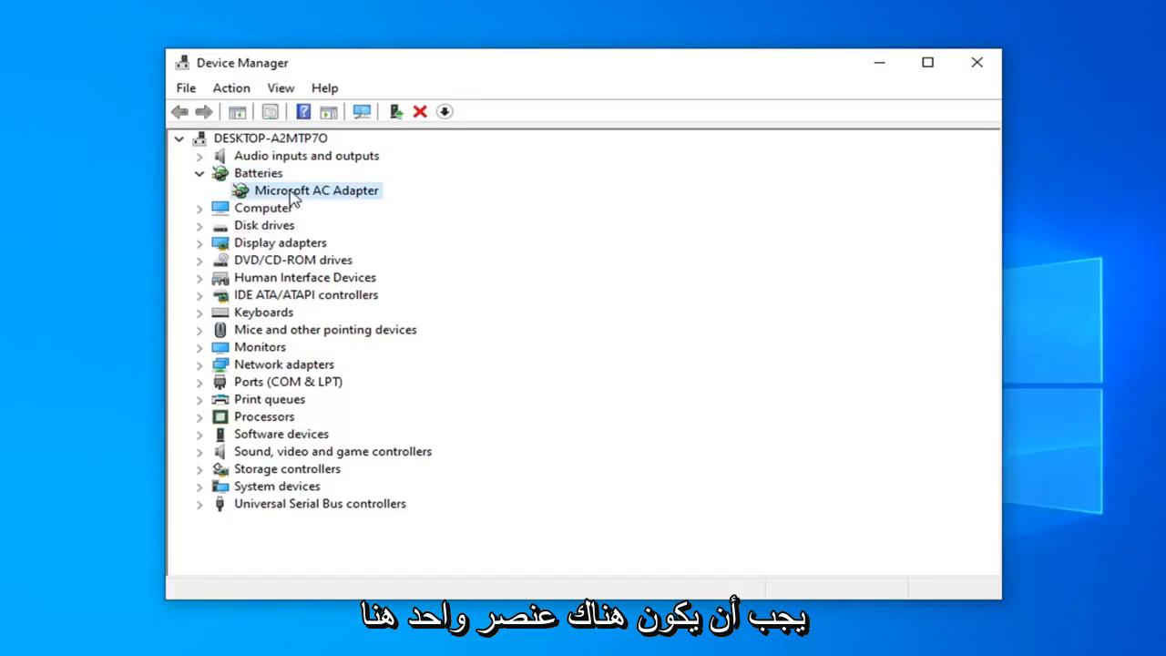
# Uninstall the Microsoft AC Adapter device and confirm its removal
pyautogui.rightClick(317, 189)
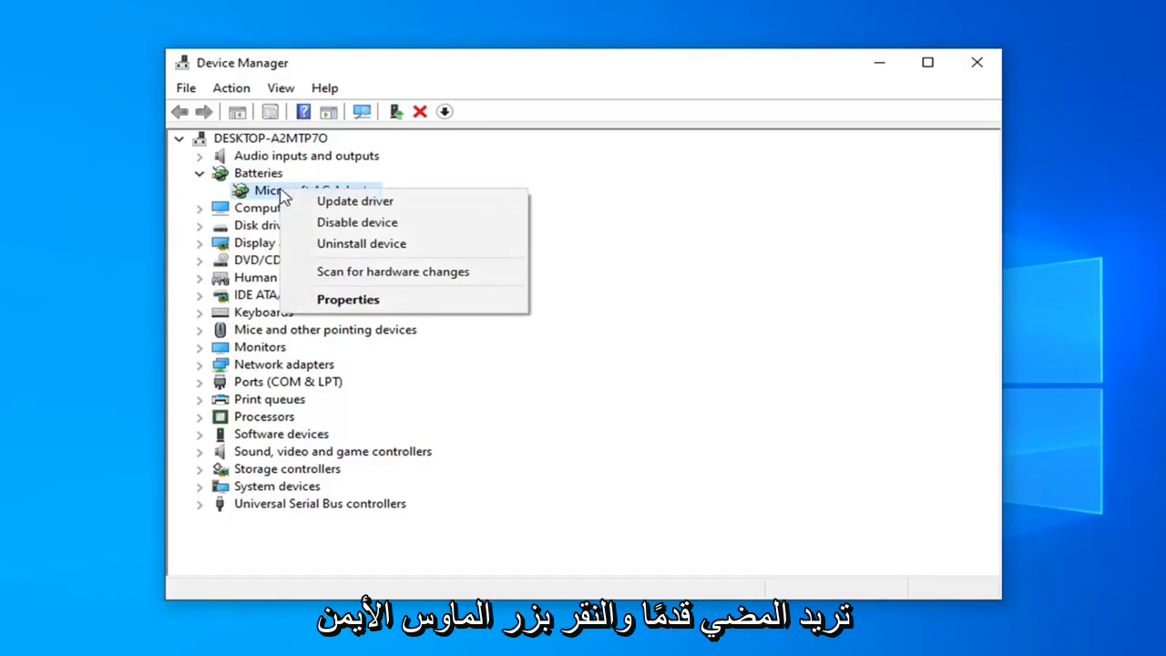
pyautogui.click(360, 244)
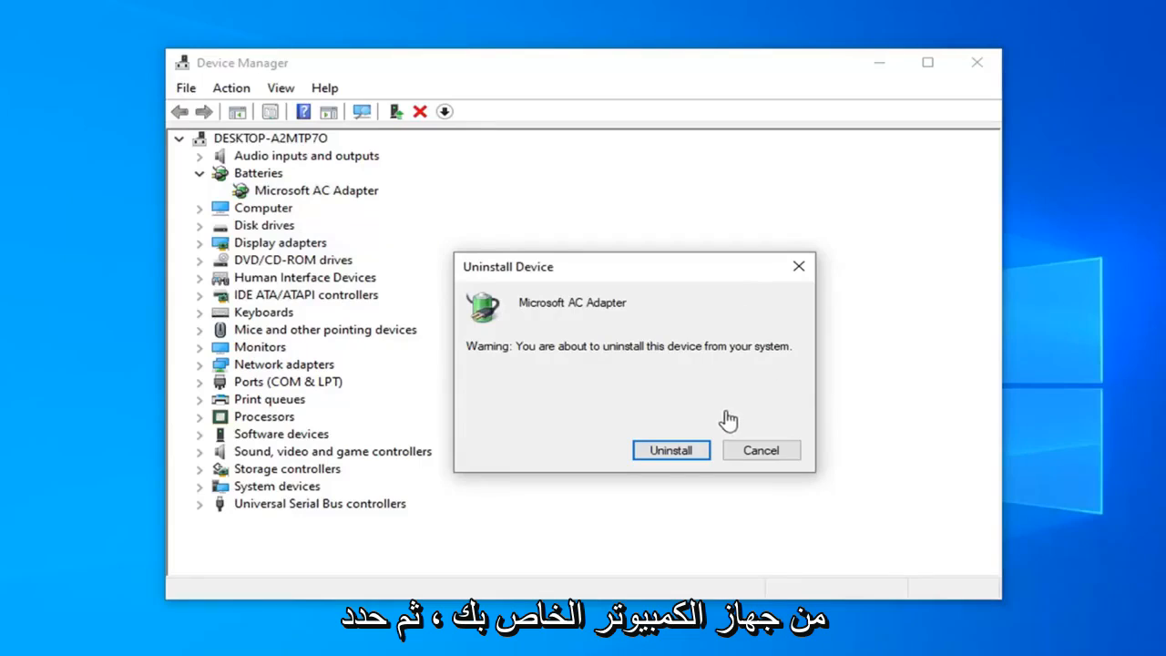
pyautogui.click(670, 450)
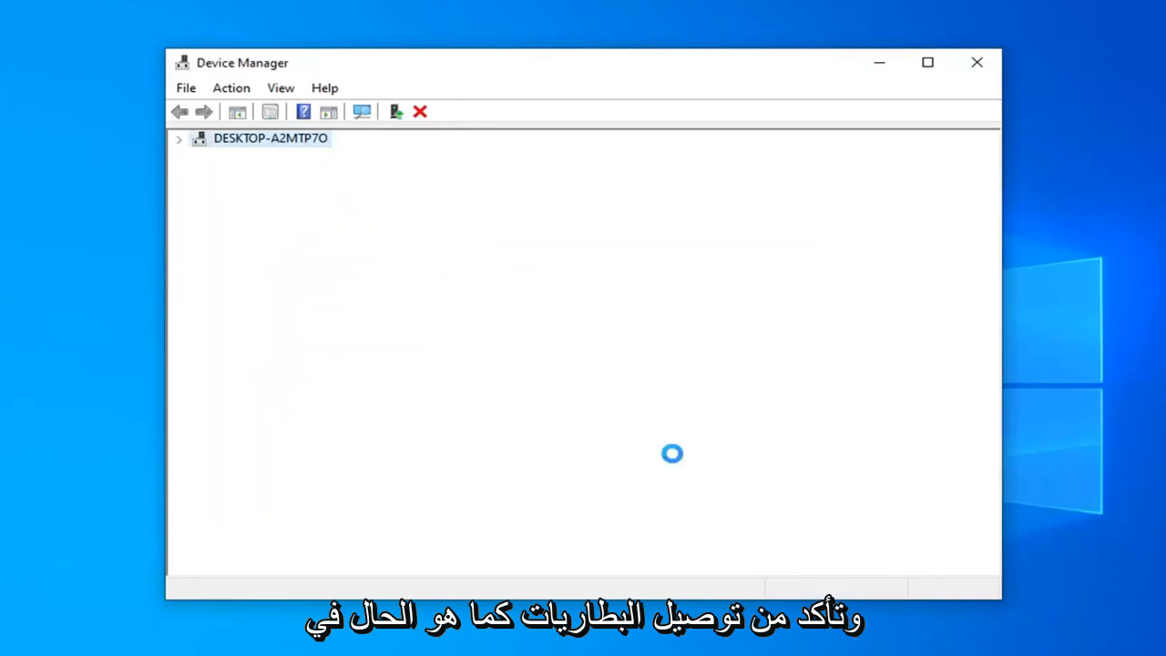
# Verify the Batteries category is gone from the device tree, then close Device Manager
pyautogui.click(178, 139)
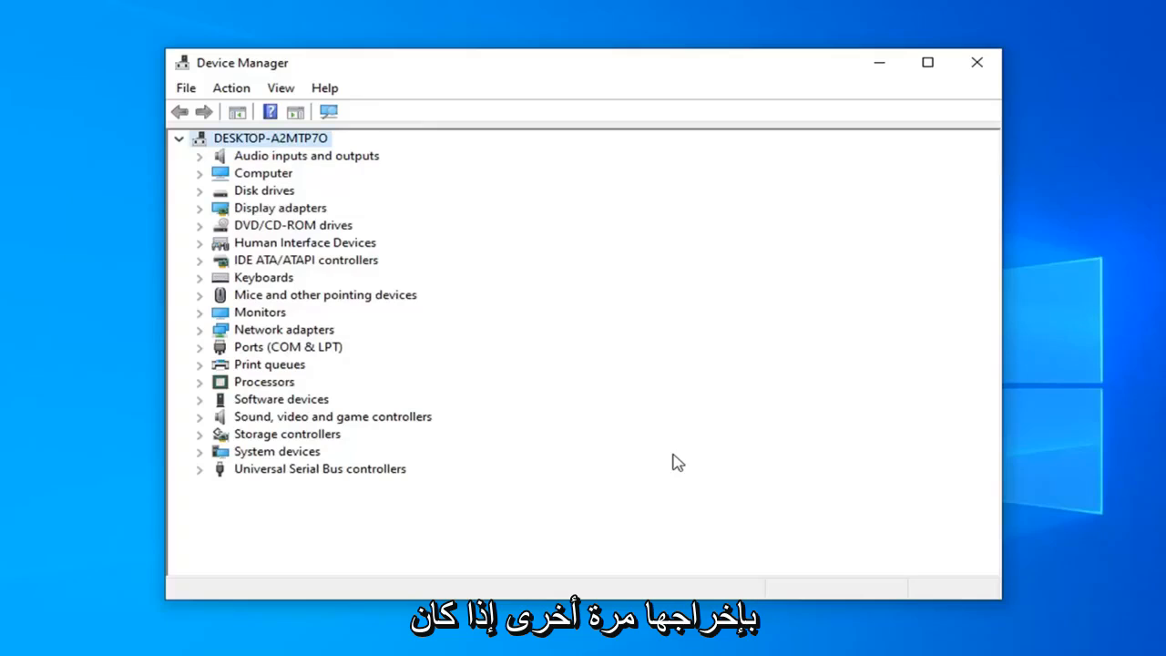
pyautogui.moveTo(674, 348)
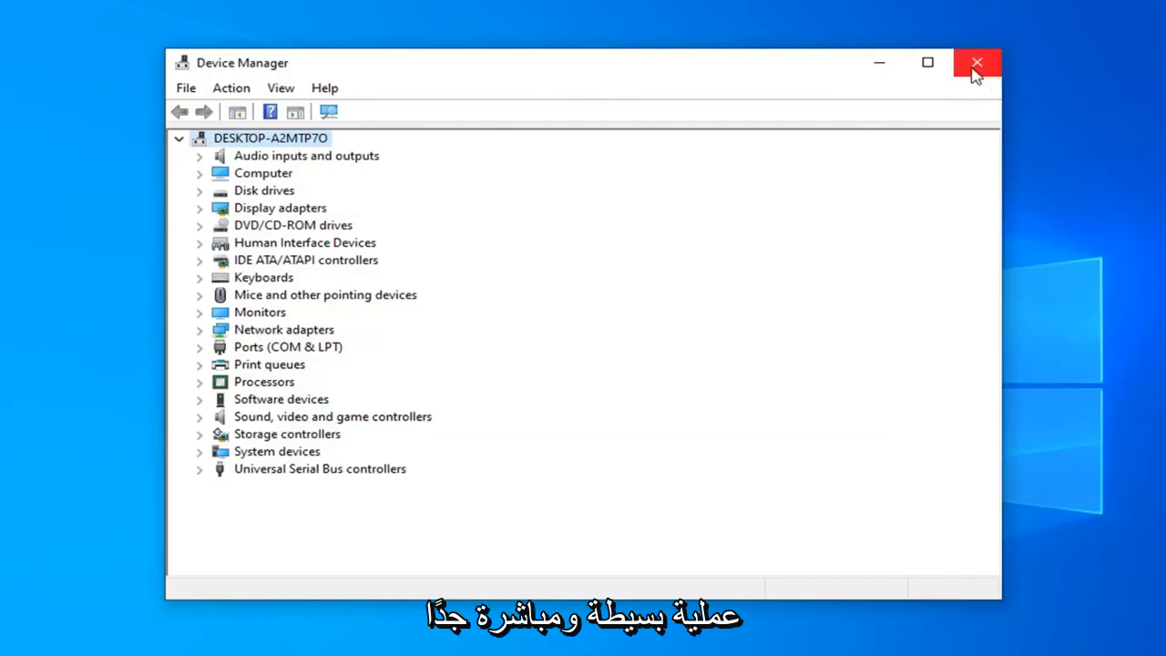
pyautogui.click(976, 62)
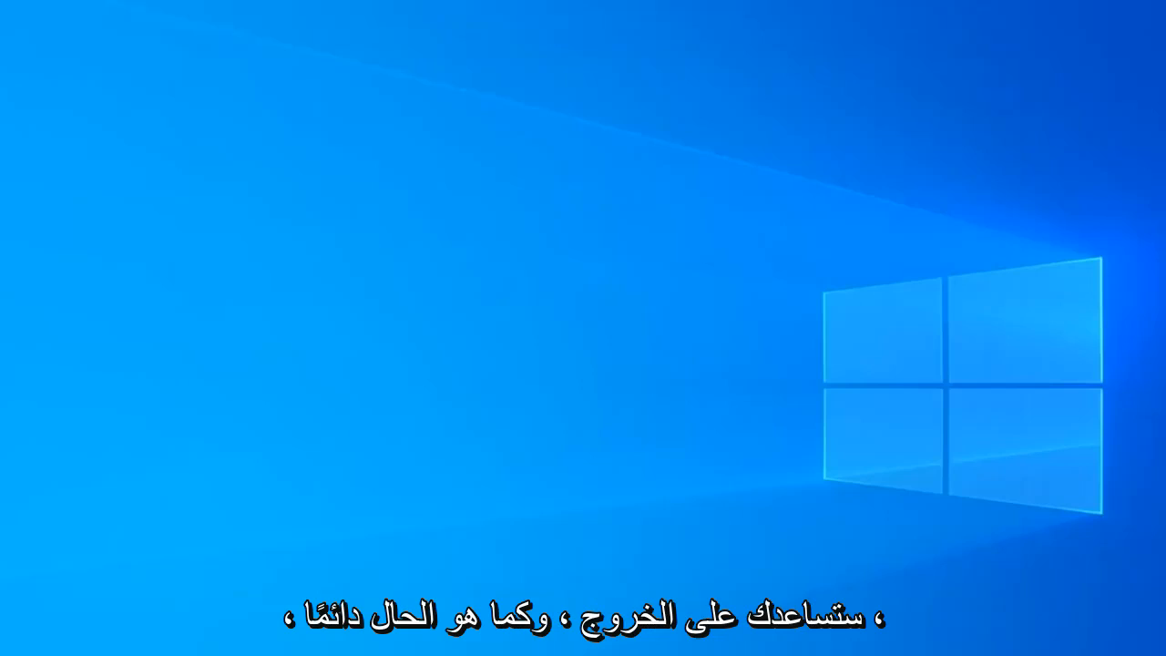